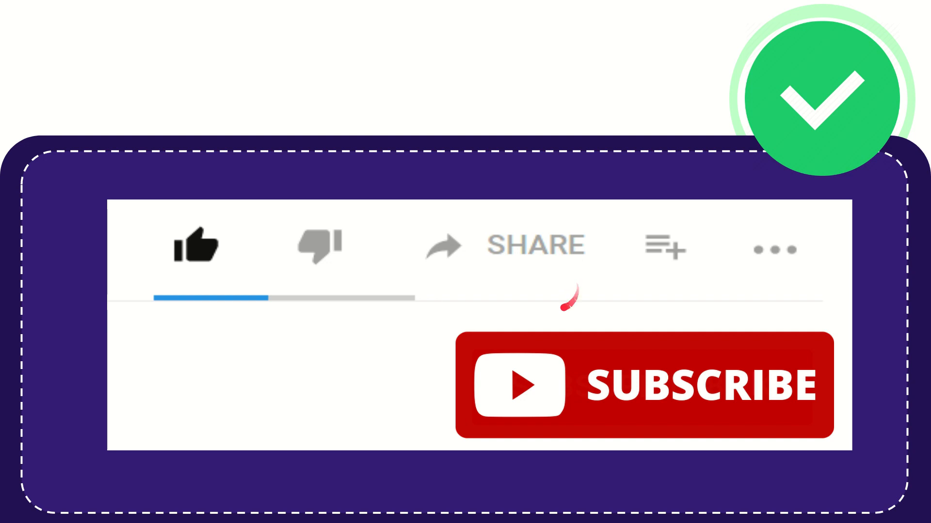
mouse_move(511, 285)
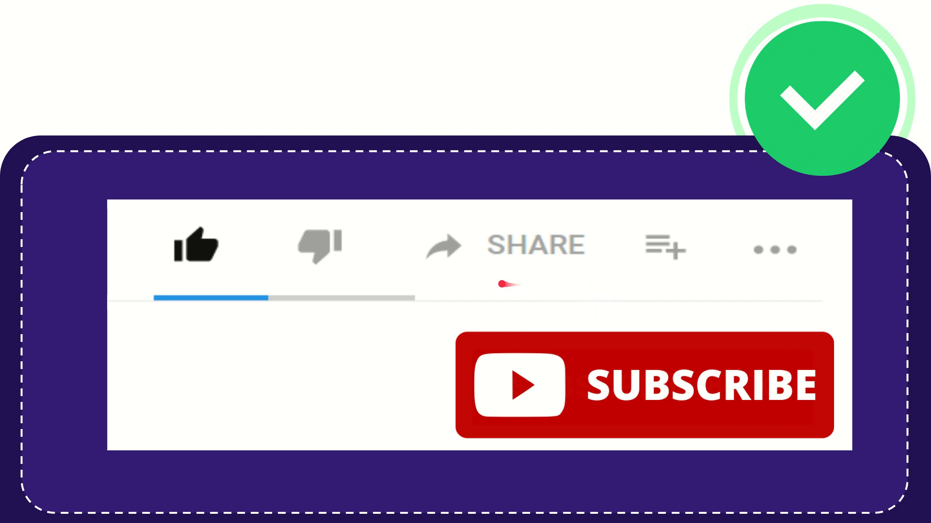
mouse_move(534, 287)
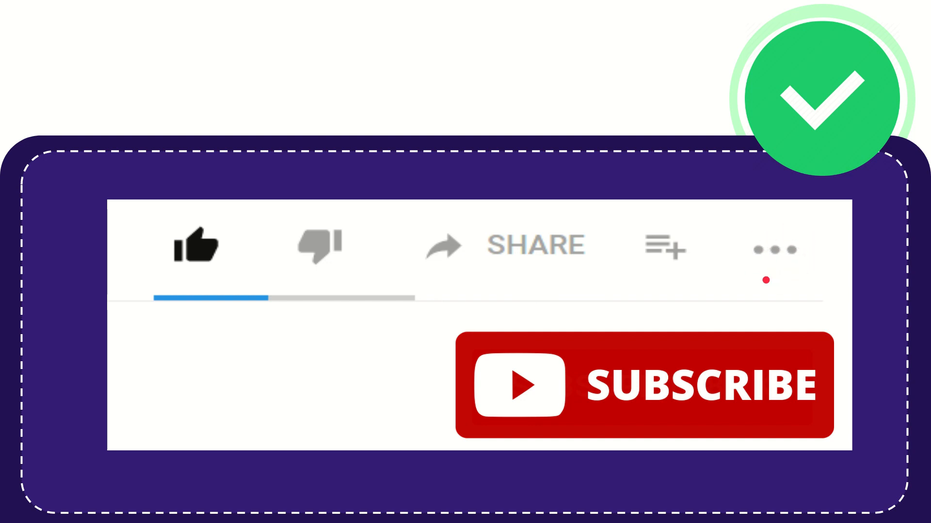
mouse_move(700, 392)
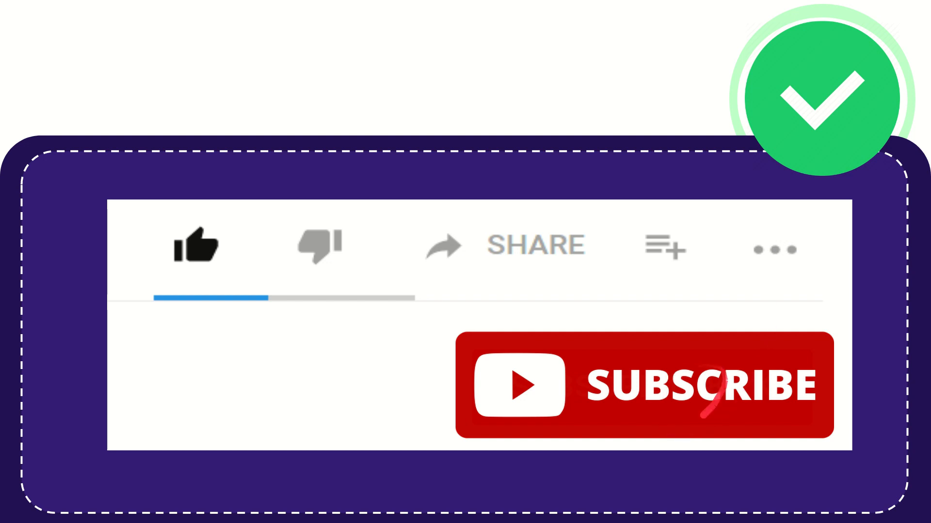